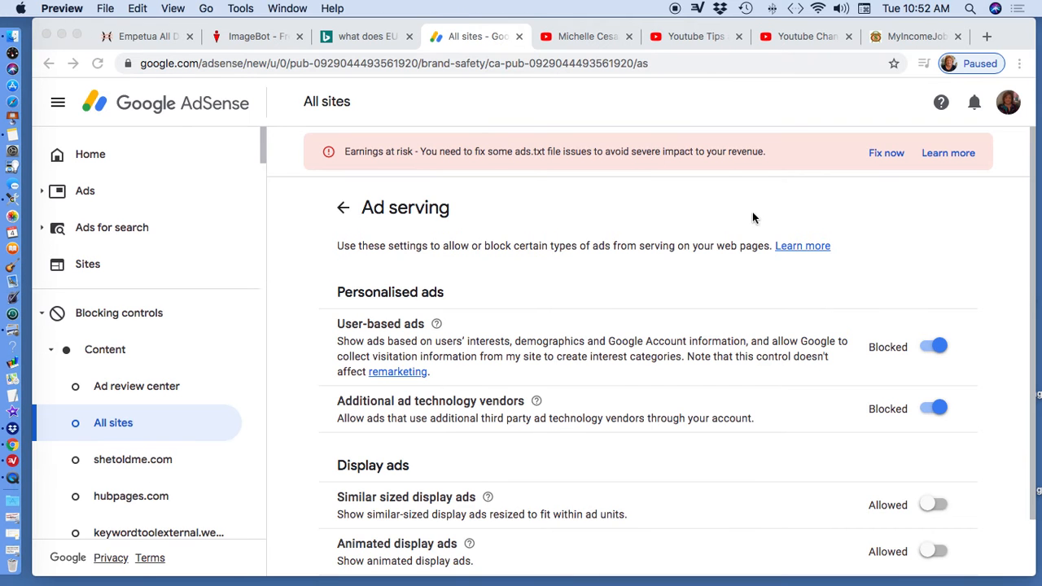
pyautogui.moveTo(982, 271)
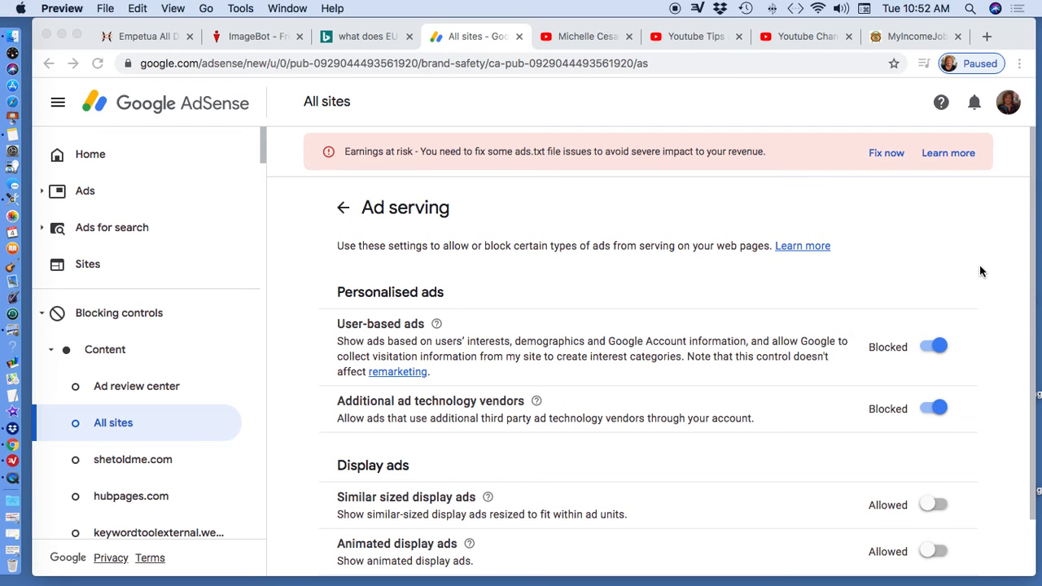
pyautogui.moveTo(976, 270)
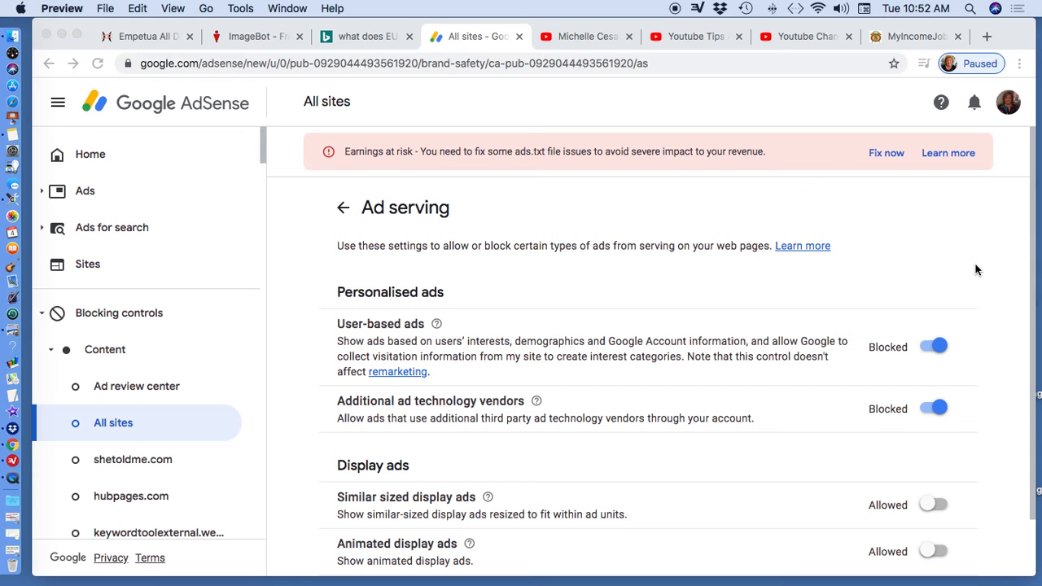
pyautogui.moveTo(998, 275)
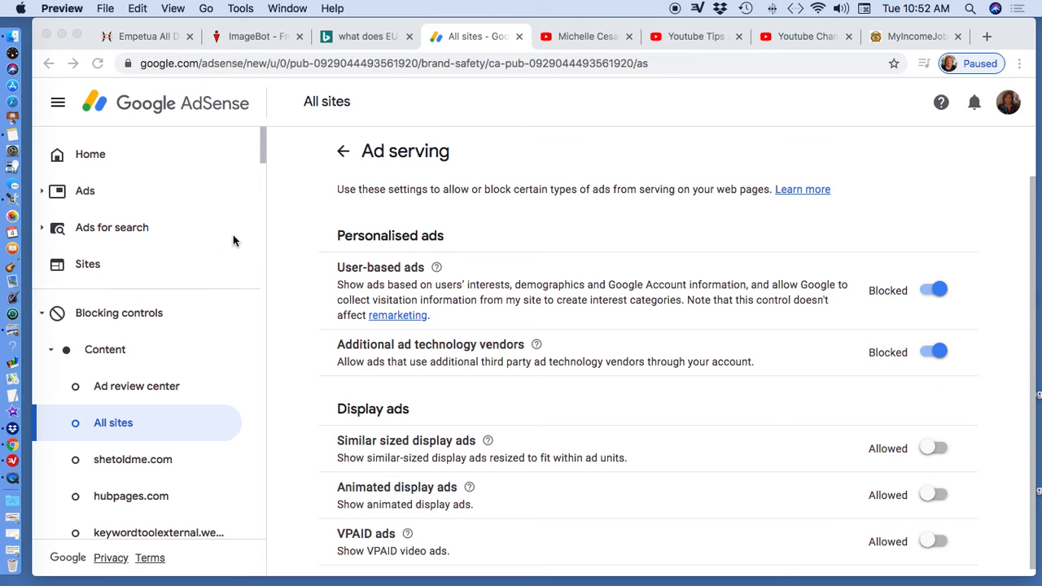
pyautogui.moveTo(140, 315)
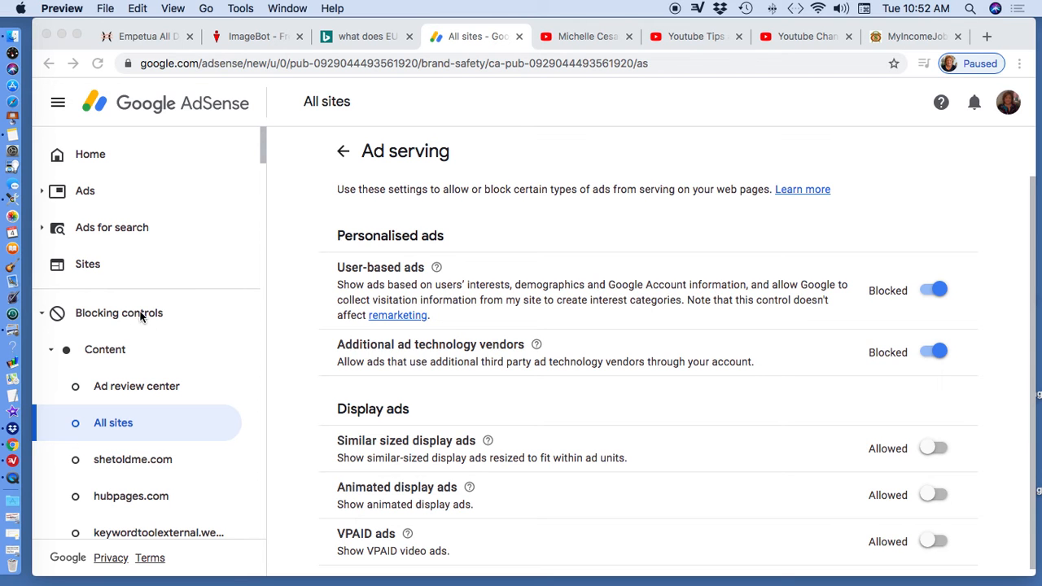
pyautogui.moveTo(138, 317)
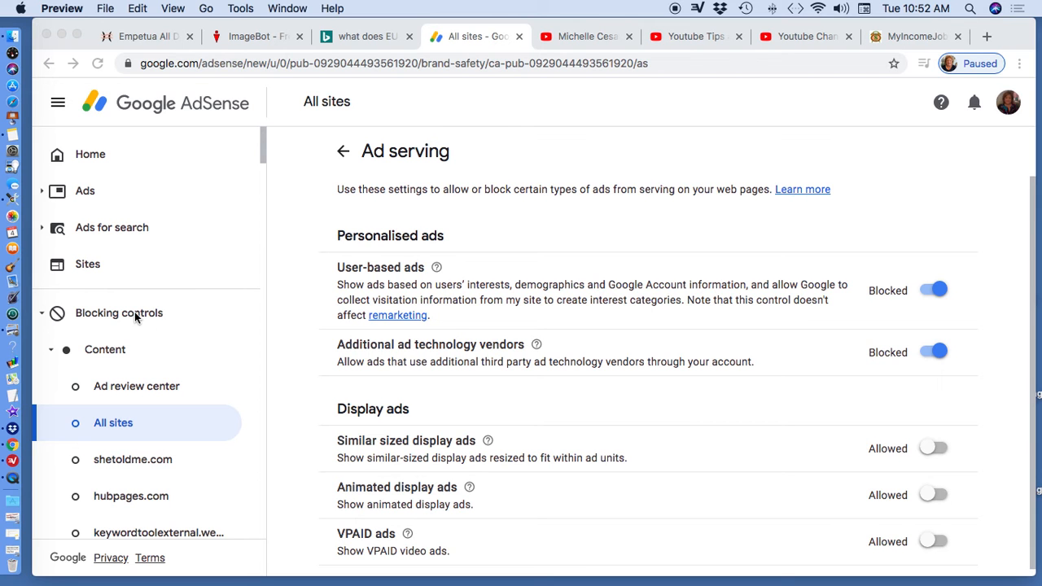
pyautogui.moveTo(122, 427)
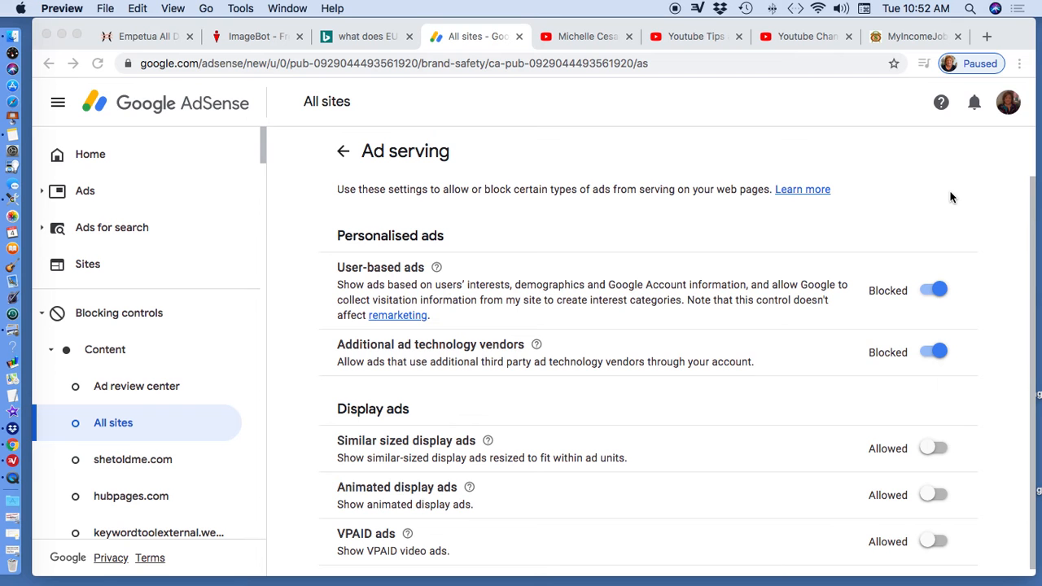
pyautogui.moveTo(913, 295)
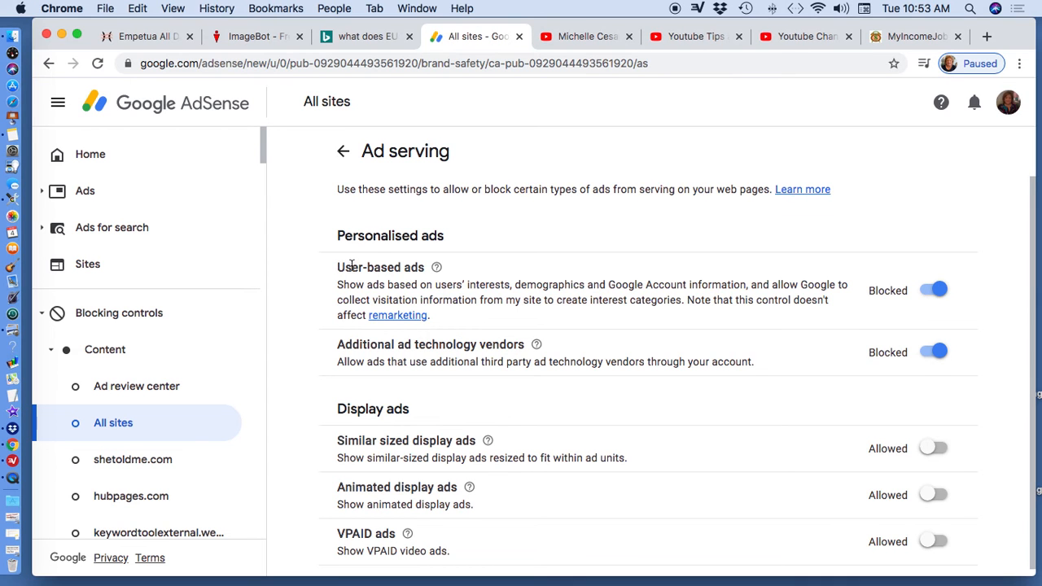
# Show the channel's playlists page with Youtube Tips and Ideas, Liked videos and Stock Investing
pyautogui.doubleClick(380, 267)
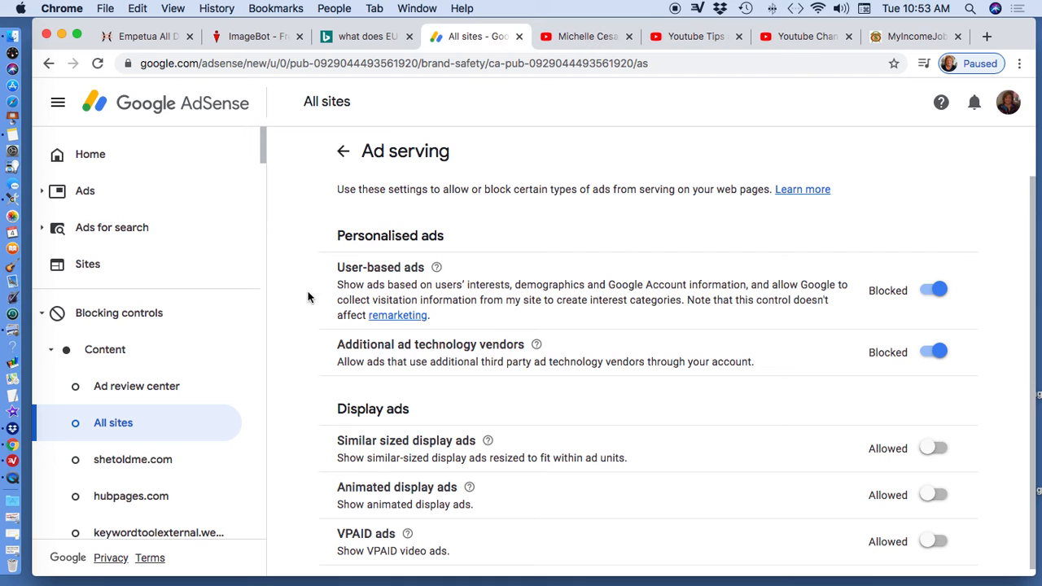
pyautogui.moveTo(371, 297)
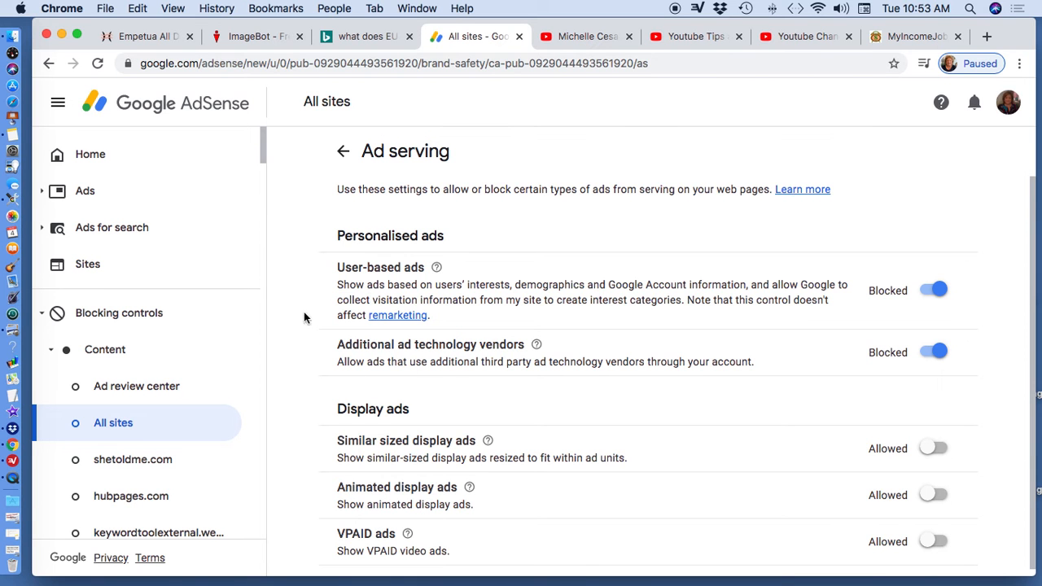
pyautogui.moveTo(320, 295)
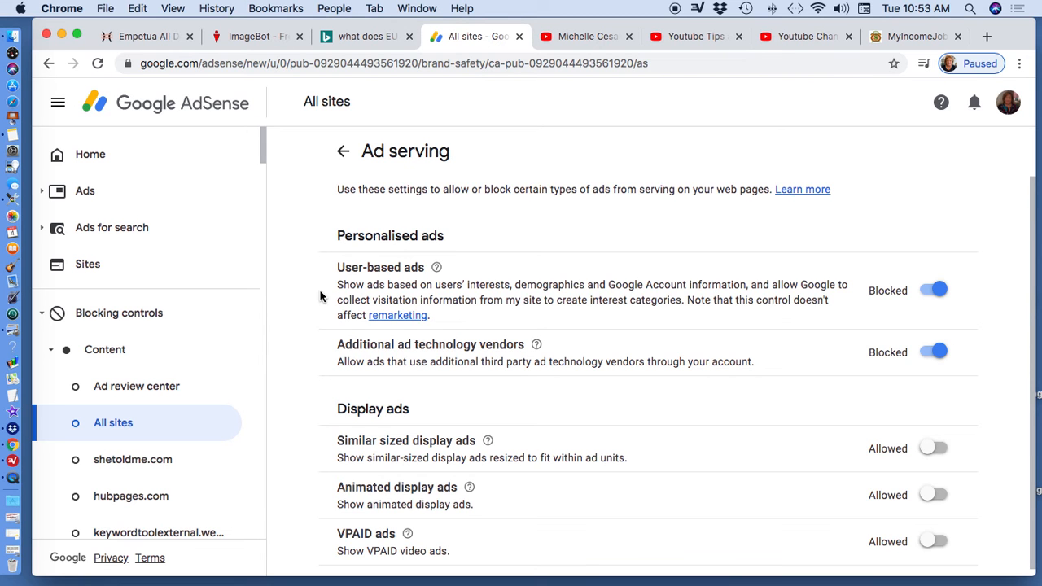
pyautogui.moveTo(315, 257)
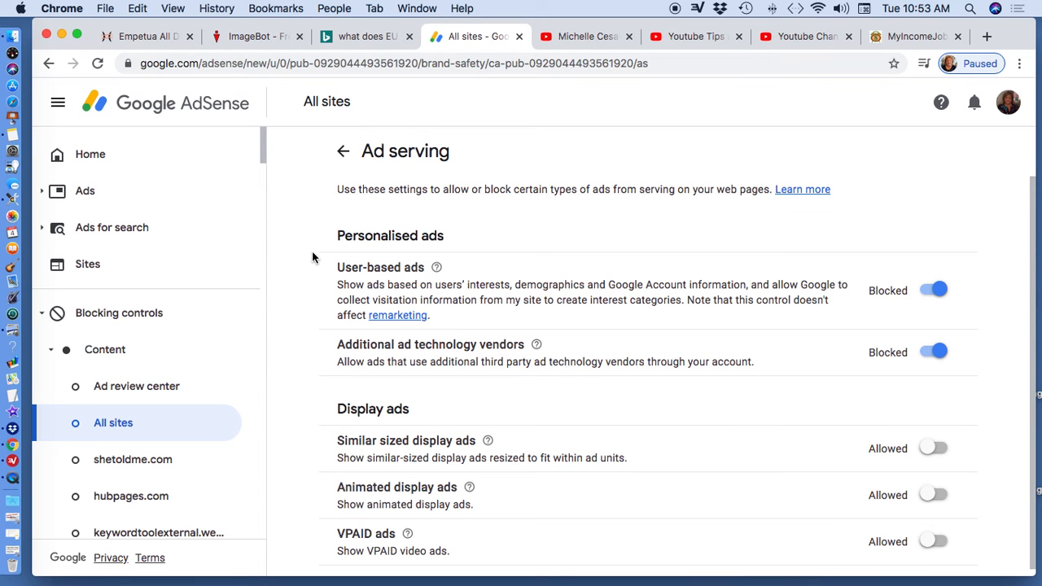
pyautogui.scroll(-3)
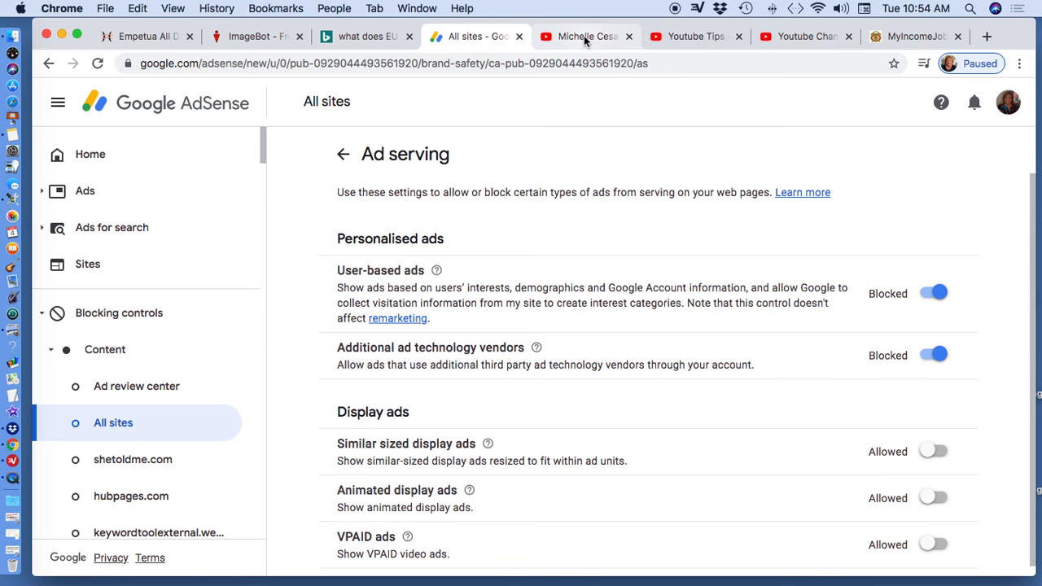
pyautogui.click(584, 36)
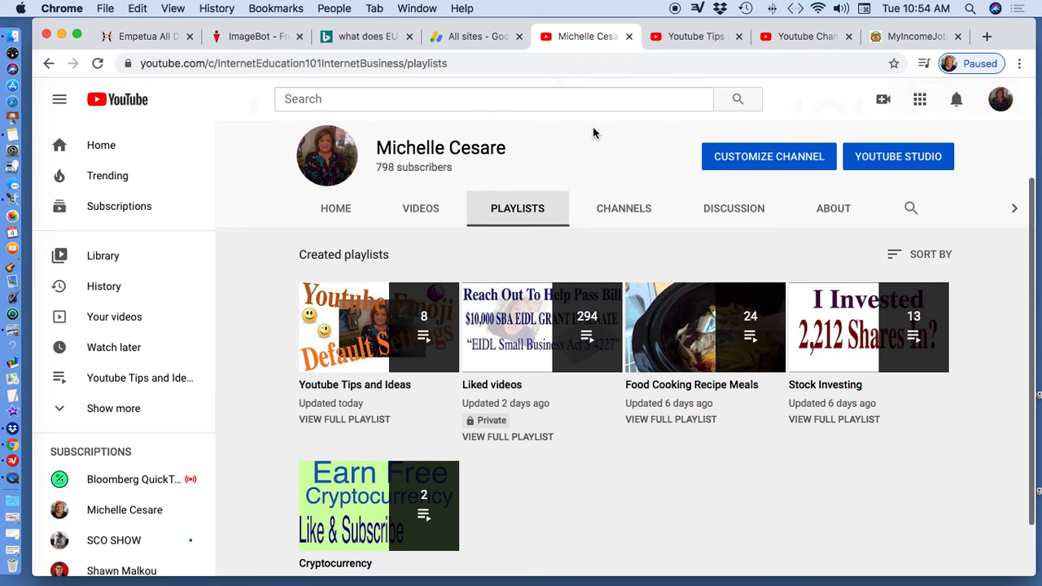
pyautogui.moveTo(337, 271)
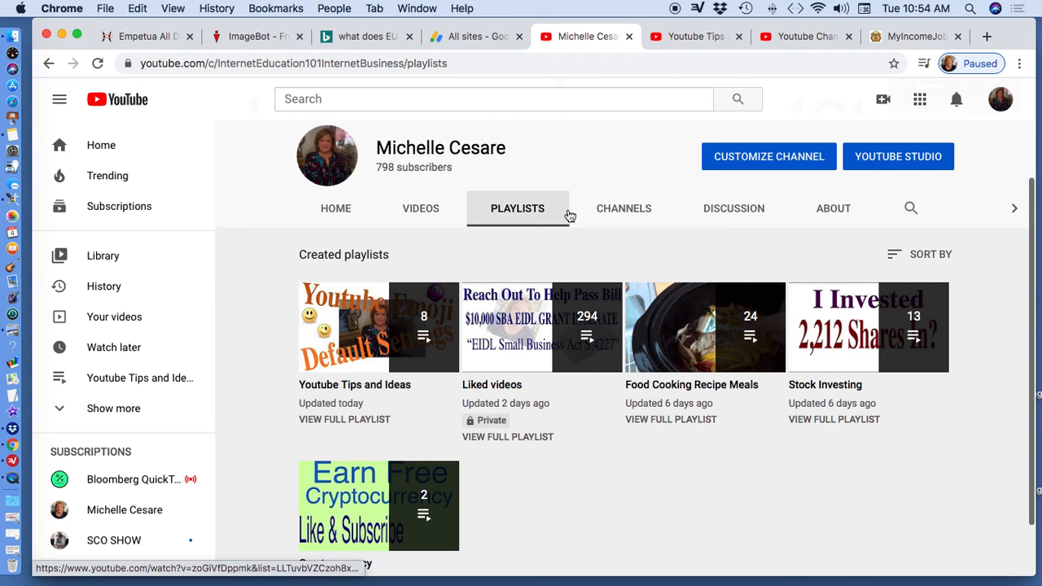
# Open the Youtube Tips and Ideas playlist listing its eight videos
pyautogui.click(378, 327)
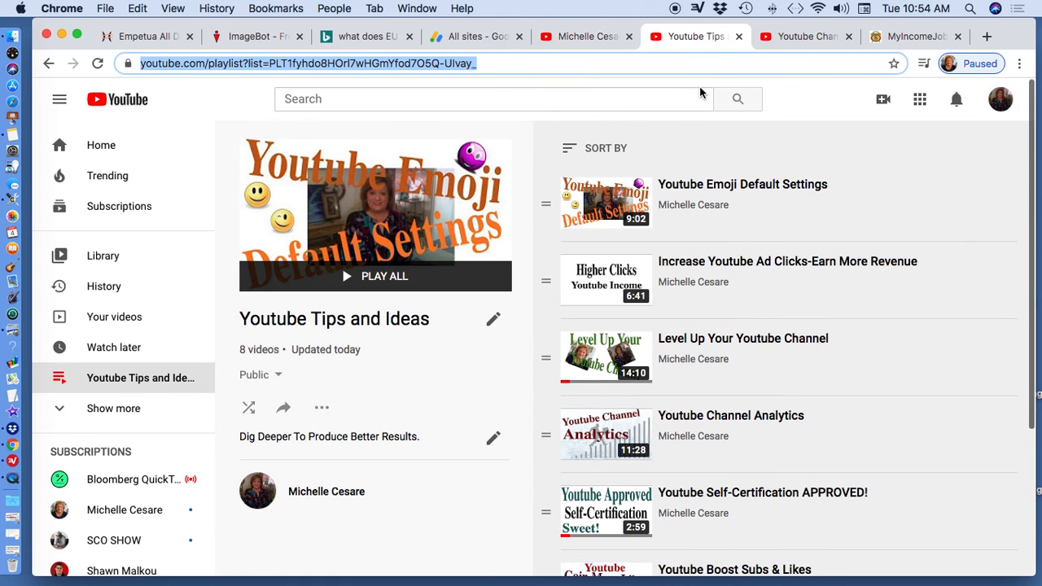
pyautogui.moveTo(242, 318)
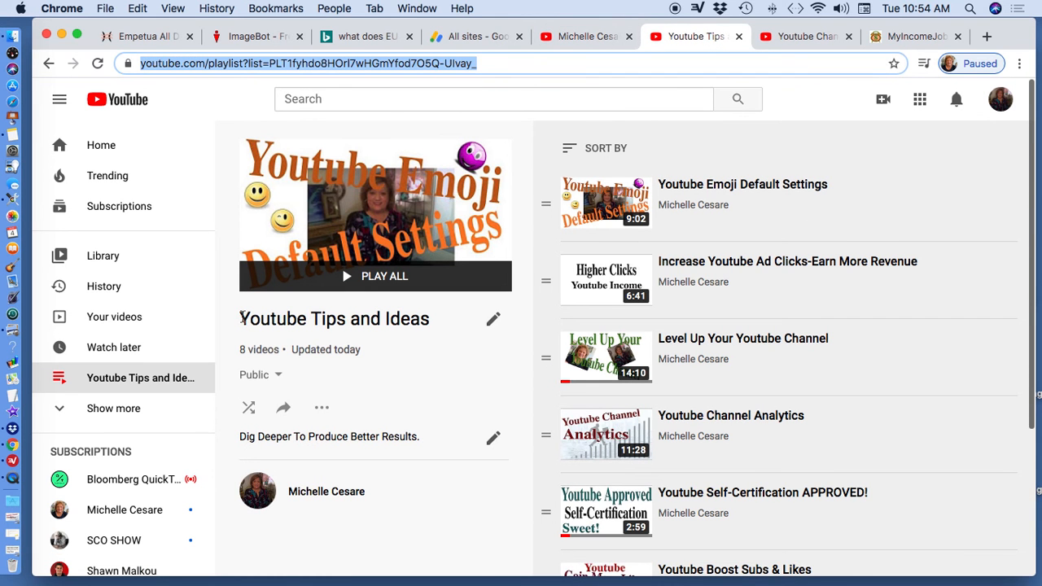
pyautogui.doubleClick(334, 318)
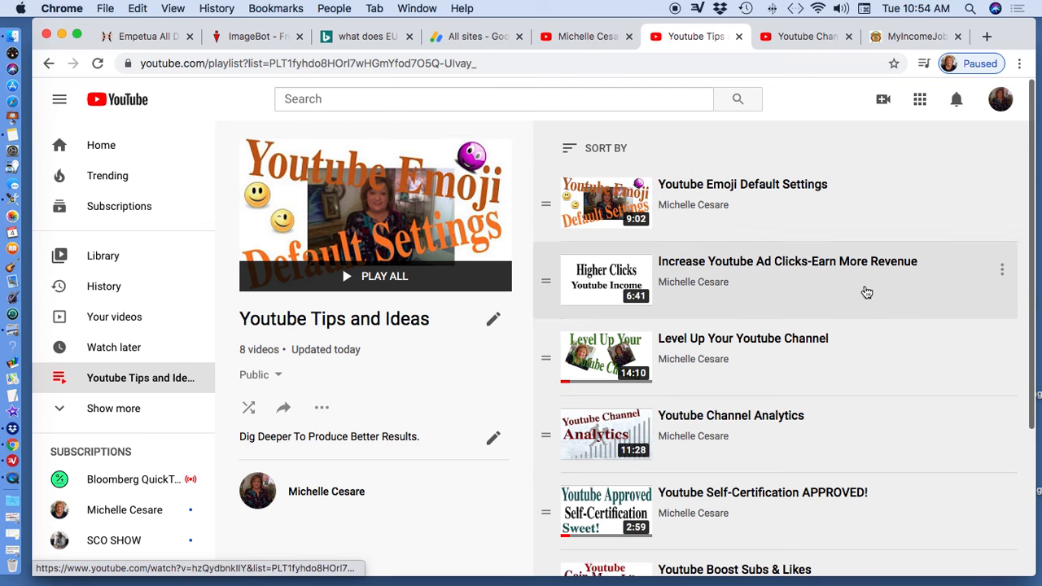
pyautogui.moveTo(960, 206)
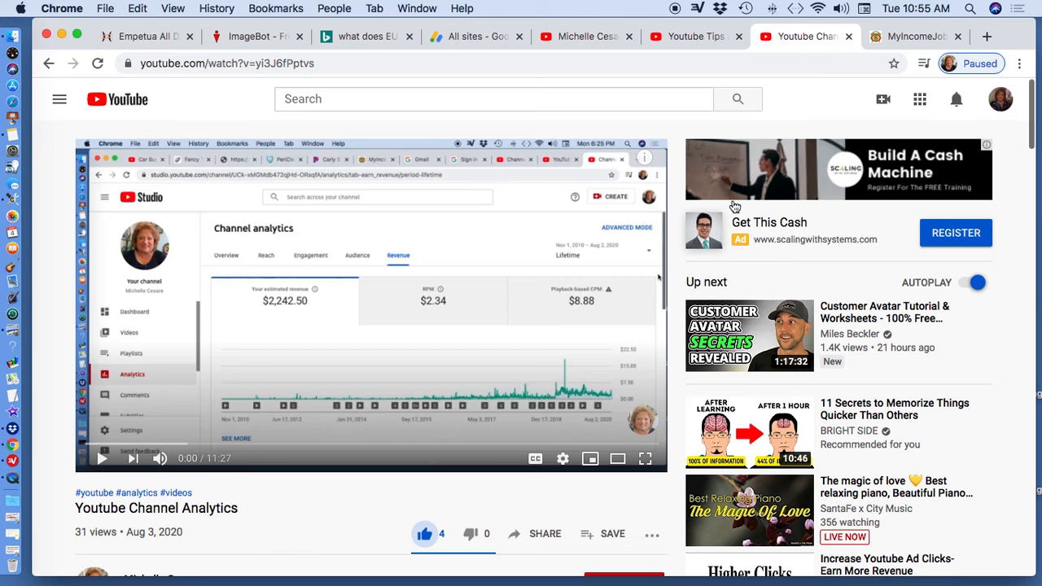
pyautogui.moveTo(686, 202)
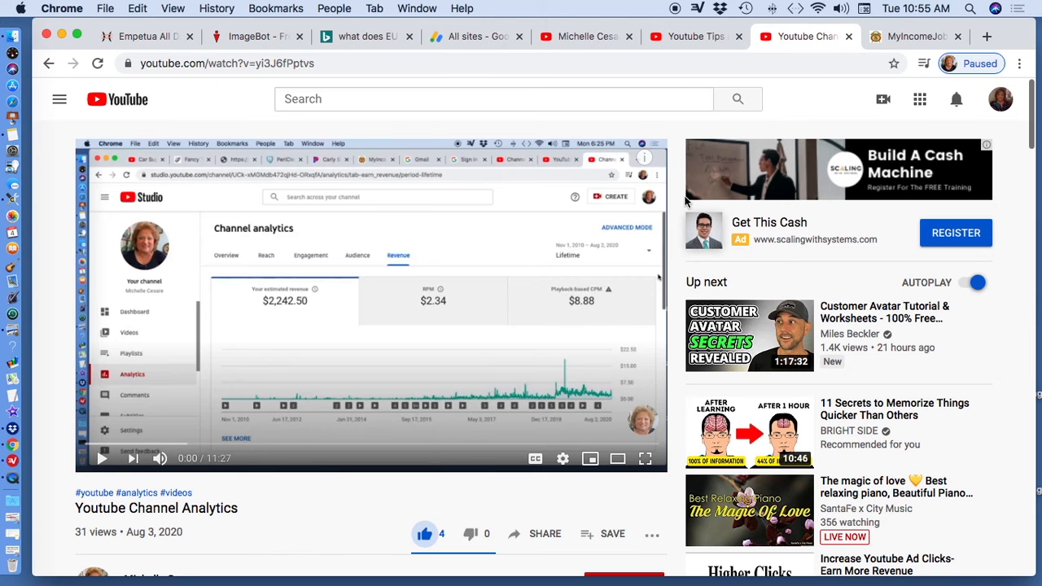
# Scroll the Youtube Channel Analytics description down to the YouTube channel links
pyautogui.scroll(-3)
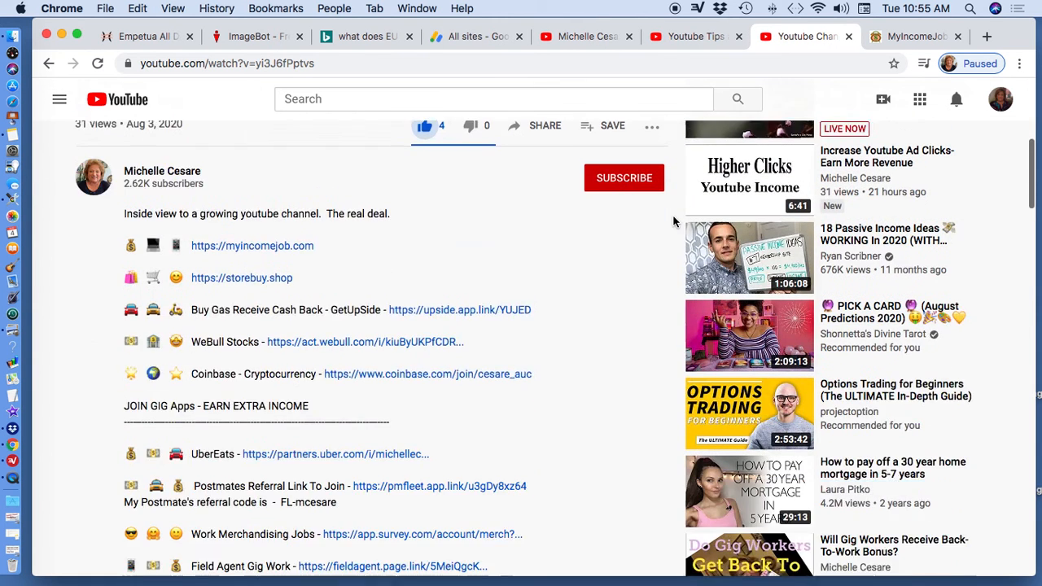
pyautogui.scroll(-3)
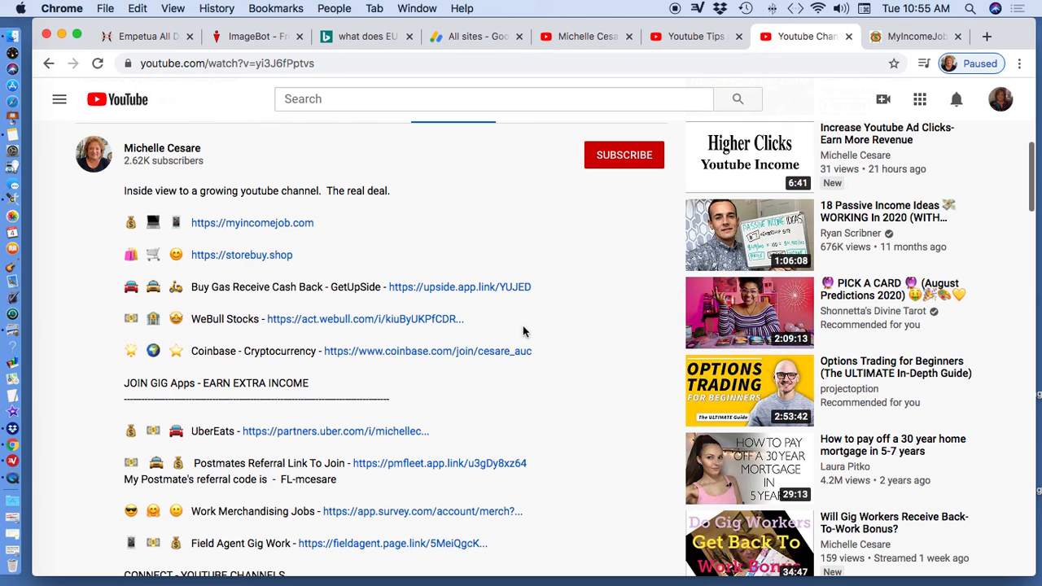
pyautogui.moveTo(619, 303)
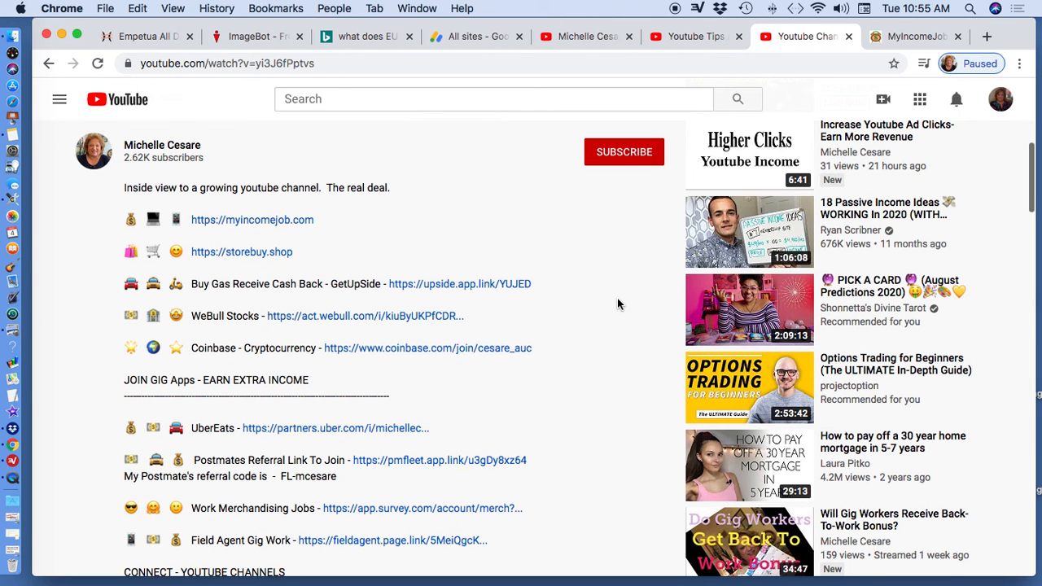
pyautogui.scroll(-3)
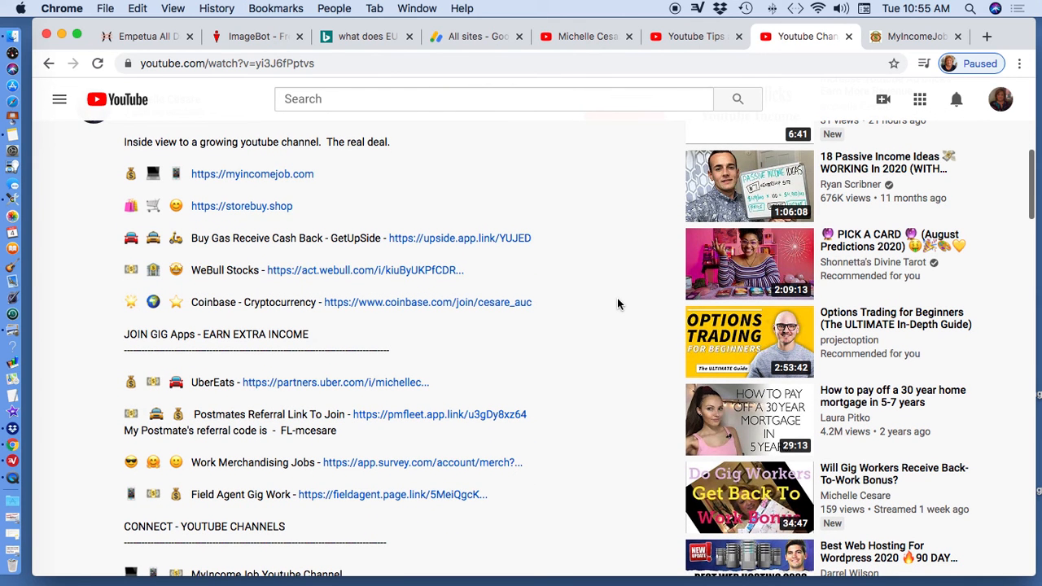
pyautogui.scroll(-3)
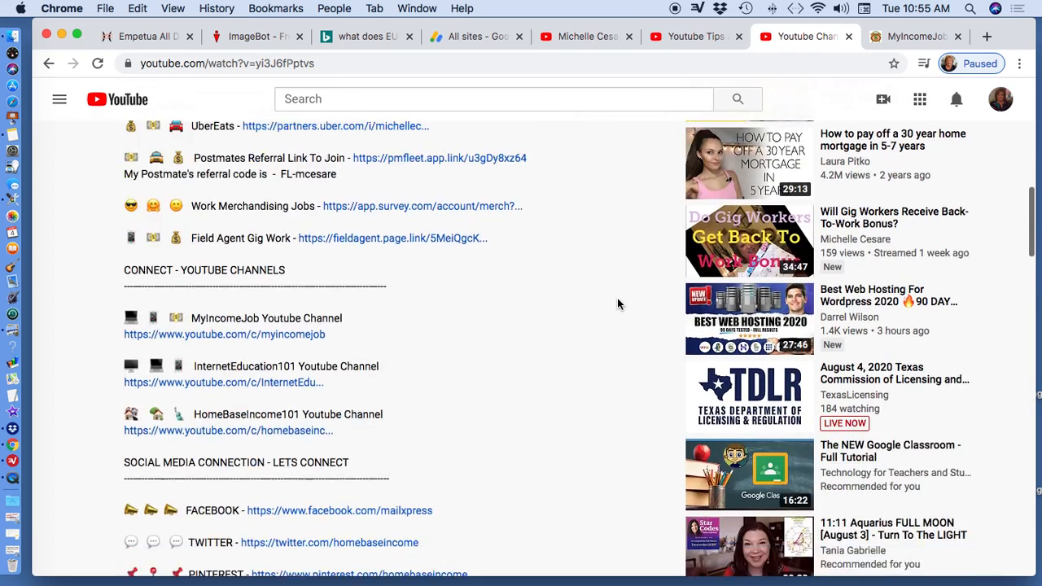
pyautogui.scroll(-3)
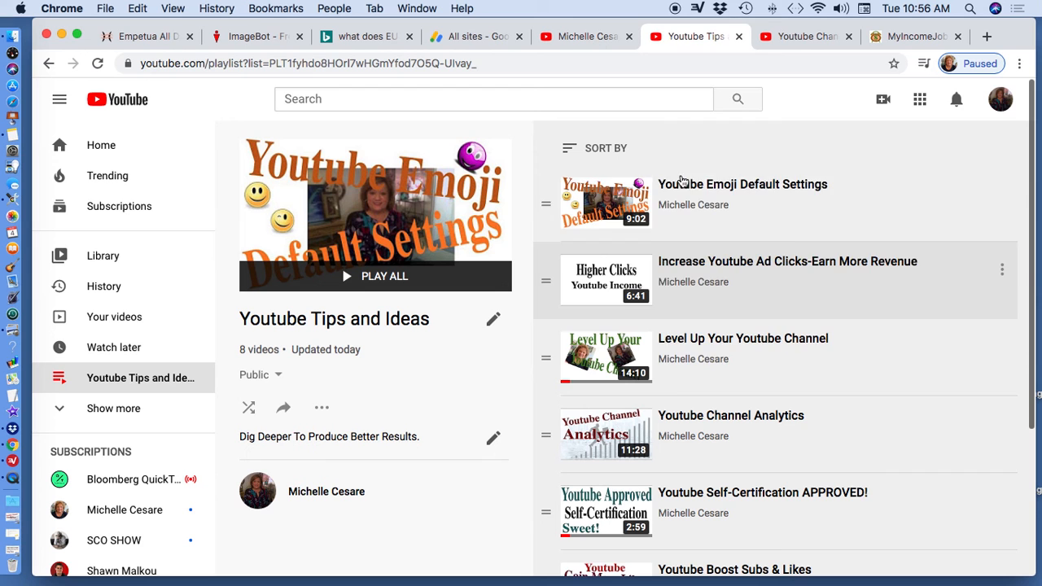
pyautogui.moveTo(621, 280)
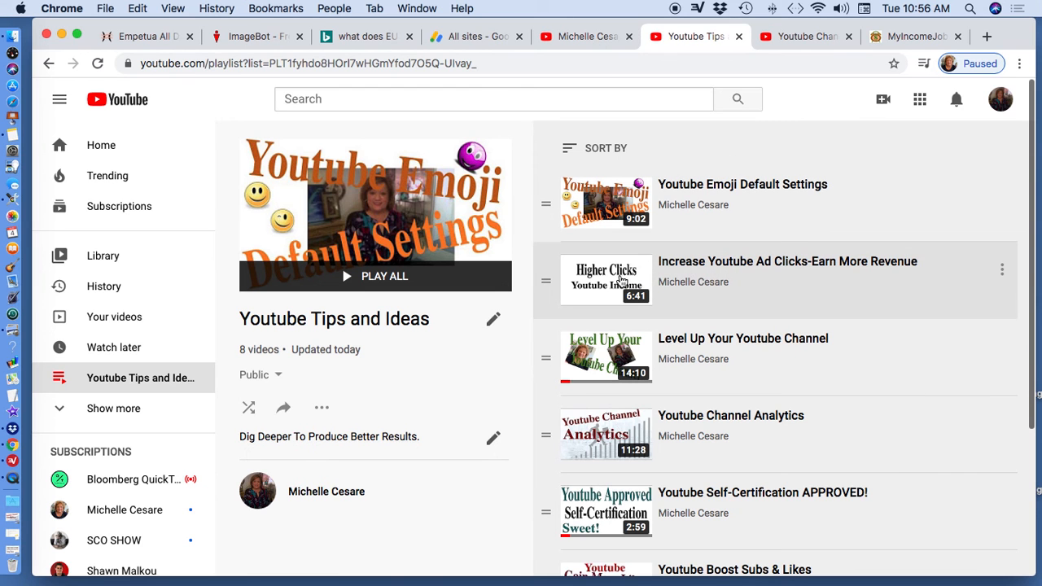
pyautogui.moveTo(763, 271)
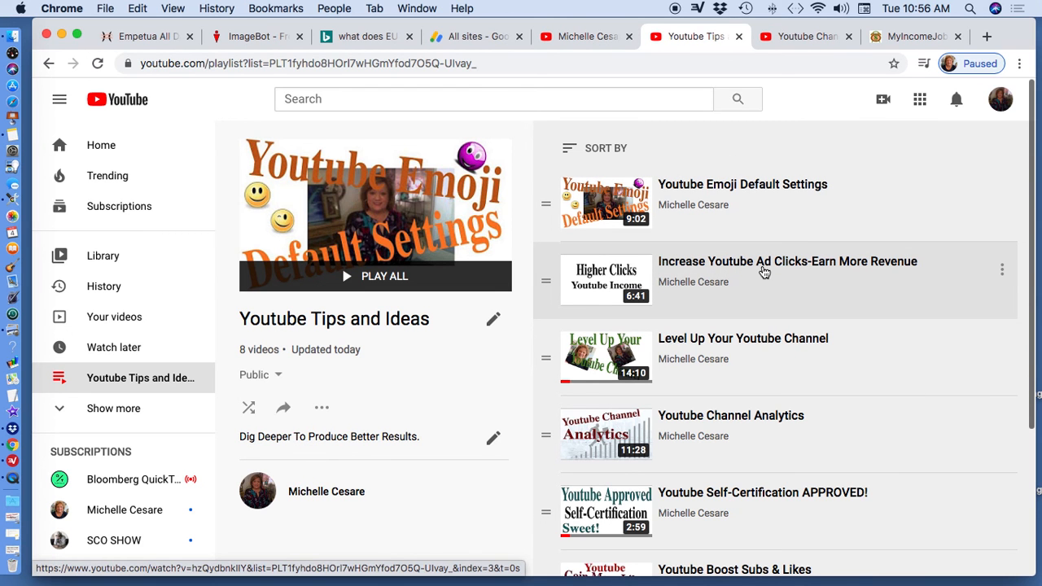
pyautogui.moveTo(910, 267)
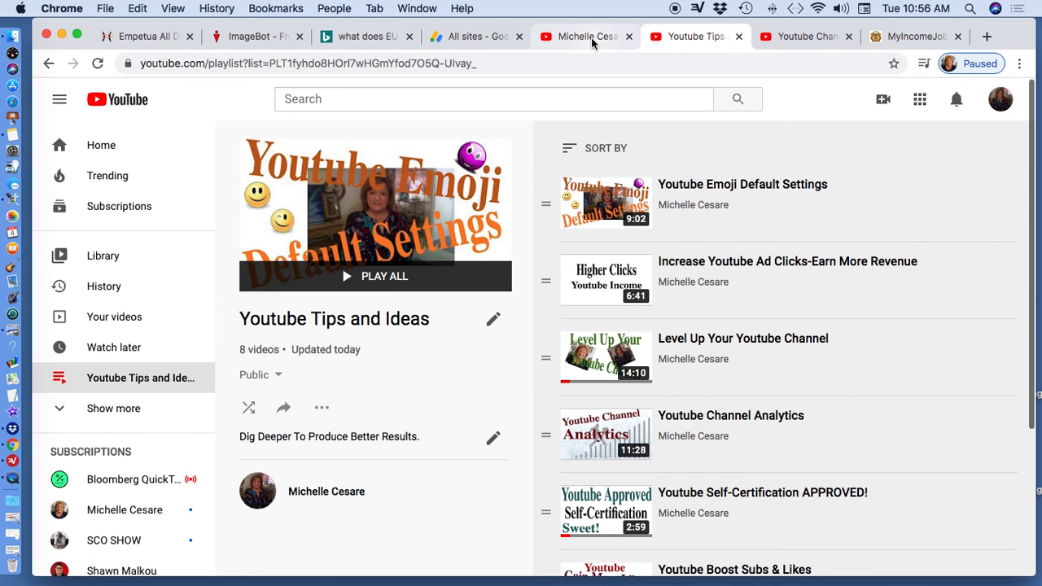
# Glance at the channel's playlists, then return to the Youtube Channel Analytics video
pyautogui.click(579, 36)
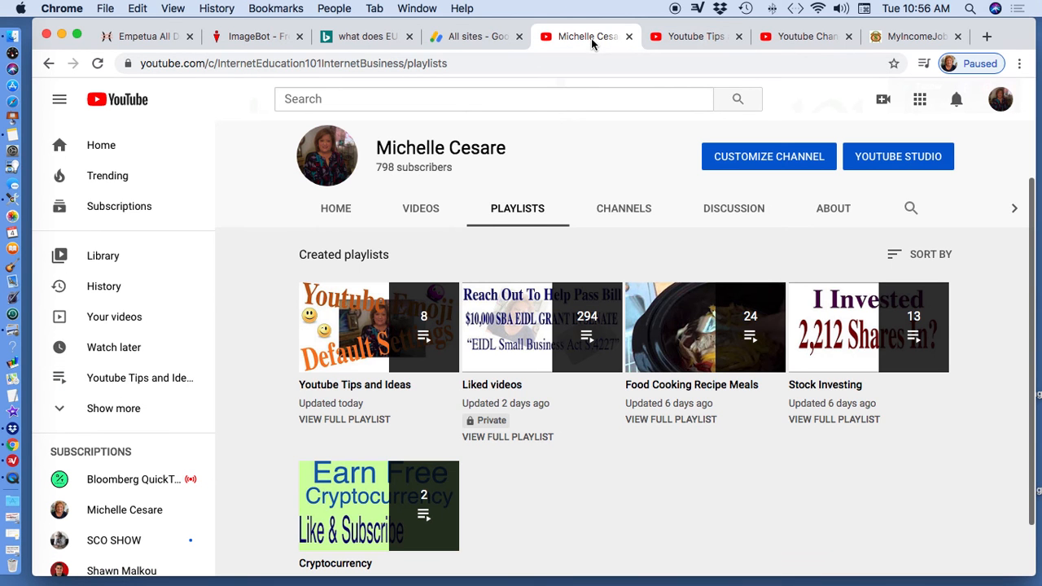
pyautogui.moveTo(695, 36)
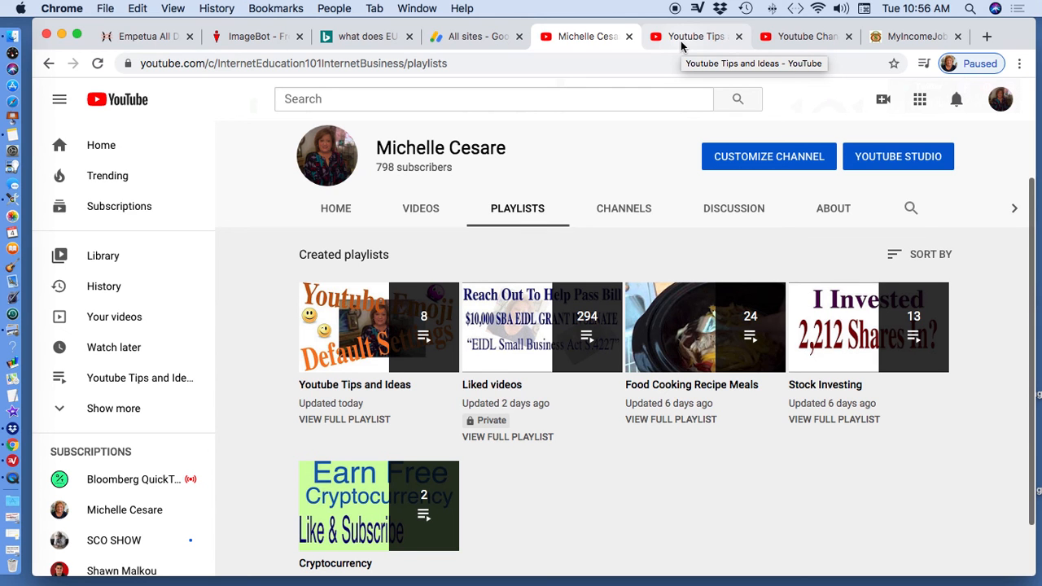
pyautogui.moveTo(682, 47)
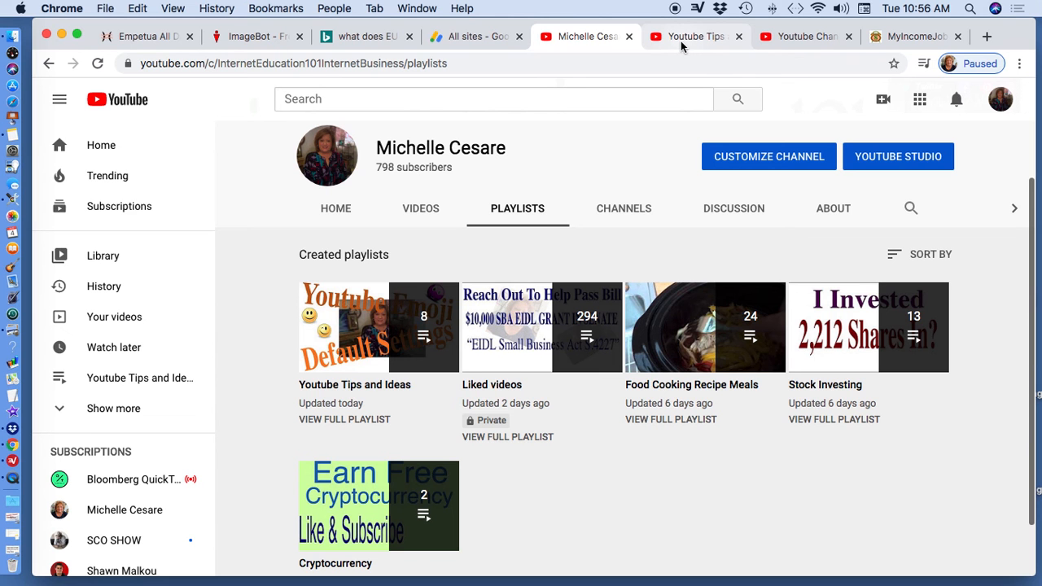
pyautogui.moveTo(682, 47)
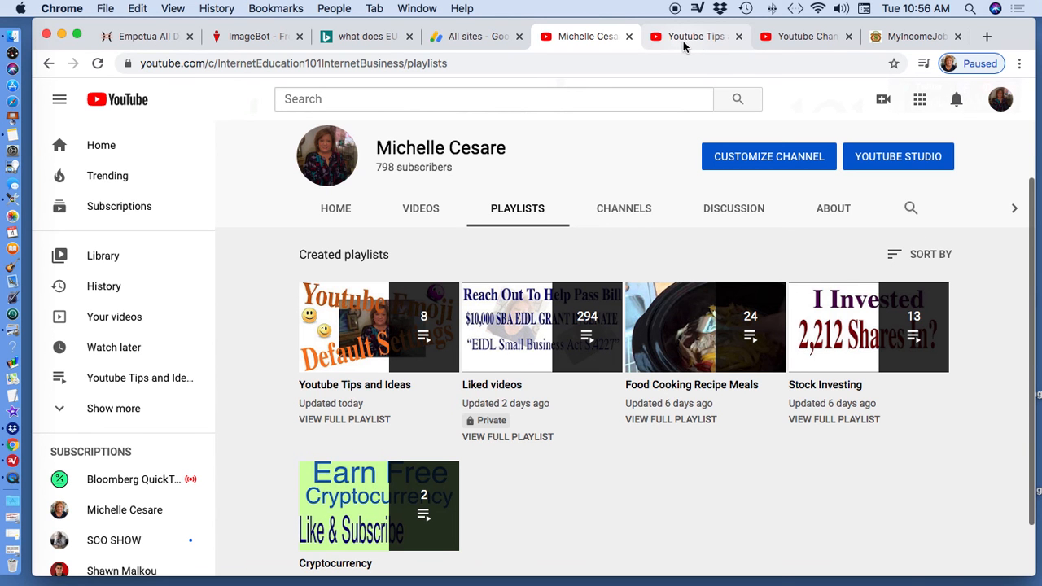
pyautogui.click(798, 36)
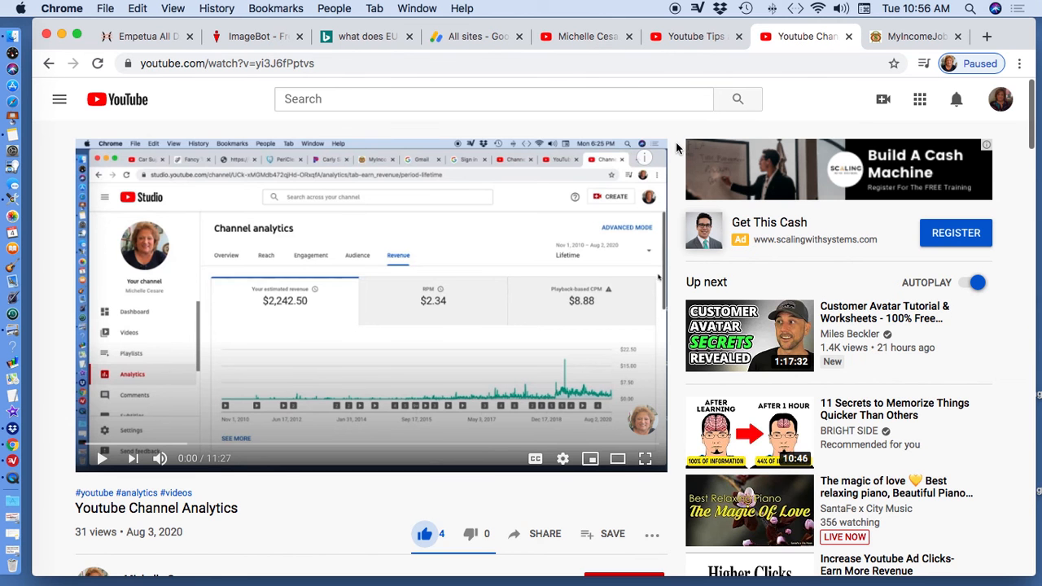
# Scroll to the CONNECT - YOUTUBE CHANNELS heading and select the word CONNECT
pyautogui.scroll(-3)
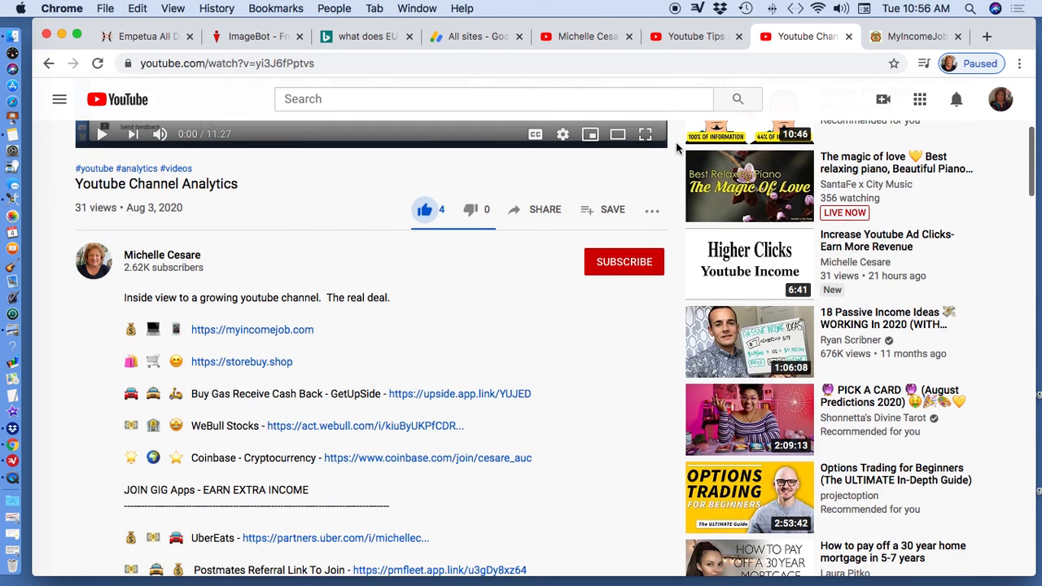
pyautogui.scroll(-3)
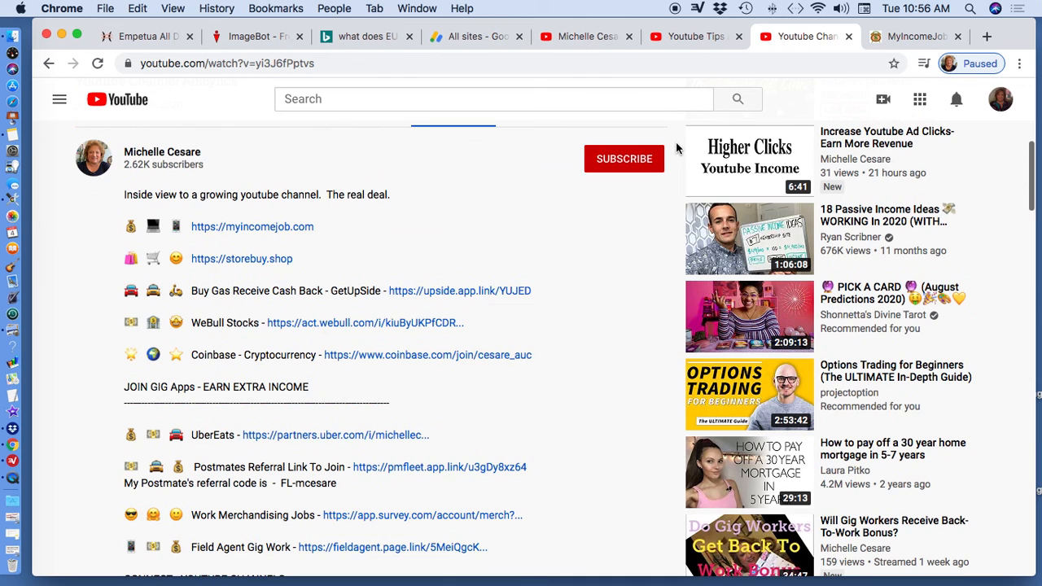
pyautogui.scroll(-3)
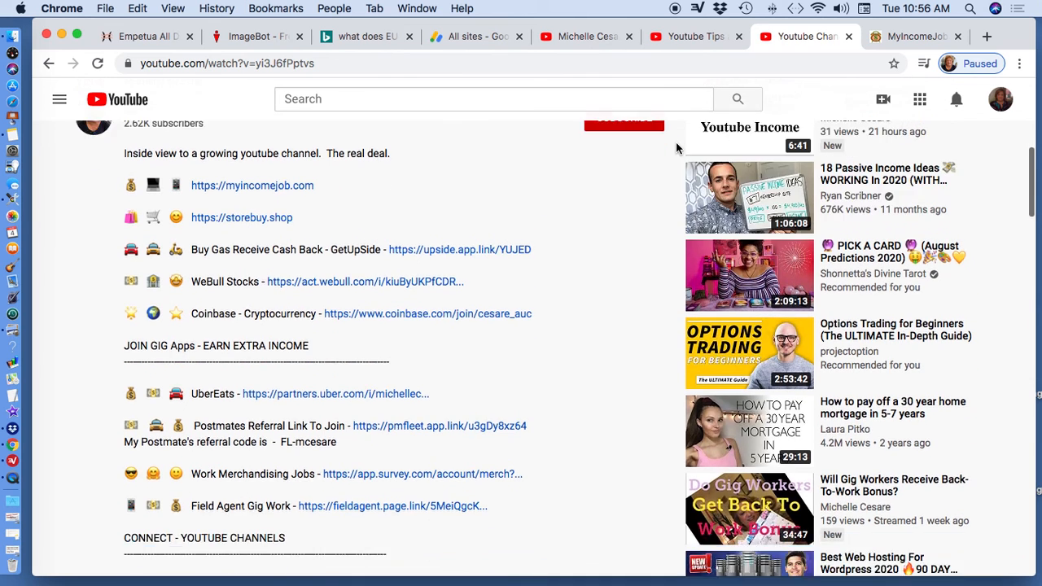
pyautogui.scroll(3)
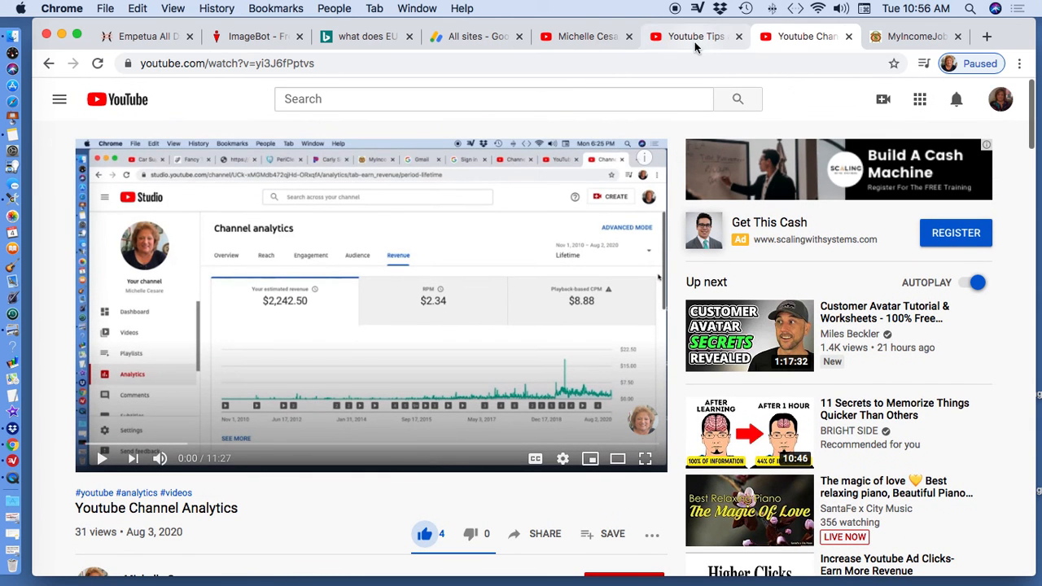
pyautogui.scroll(-3)
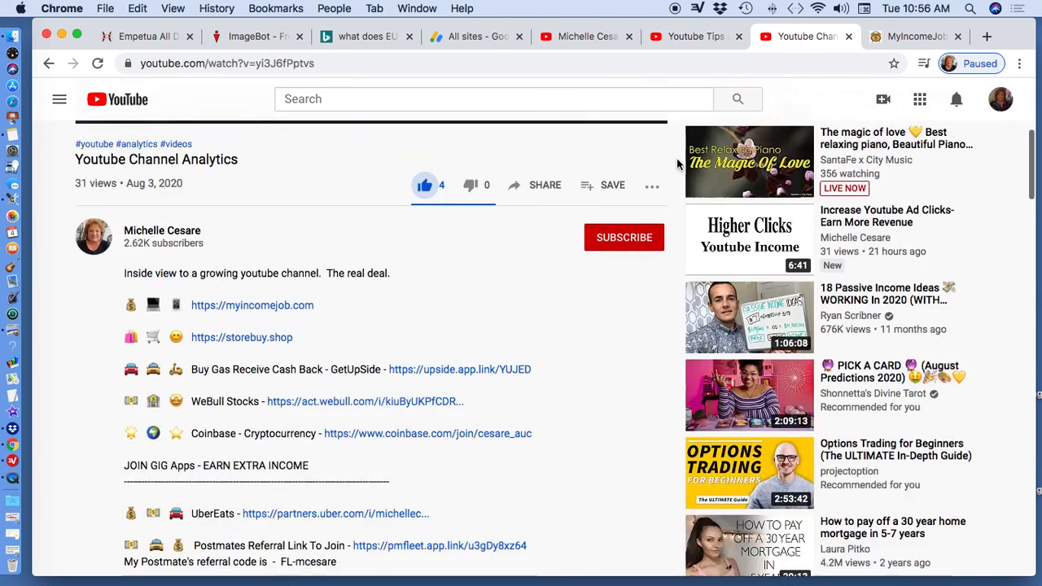
pyautogui.scroll(-3)
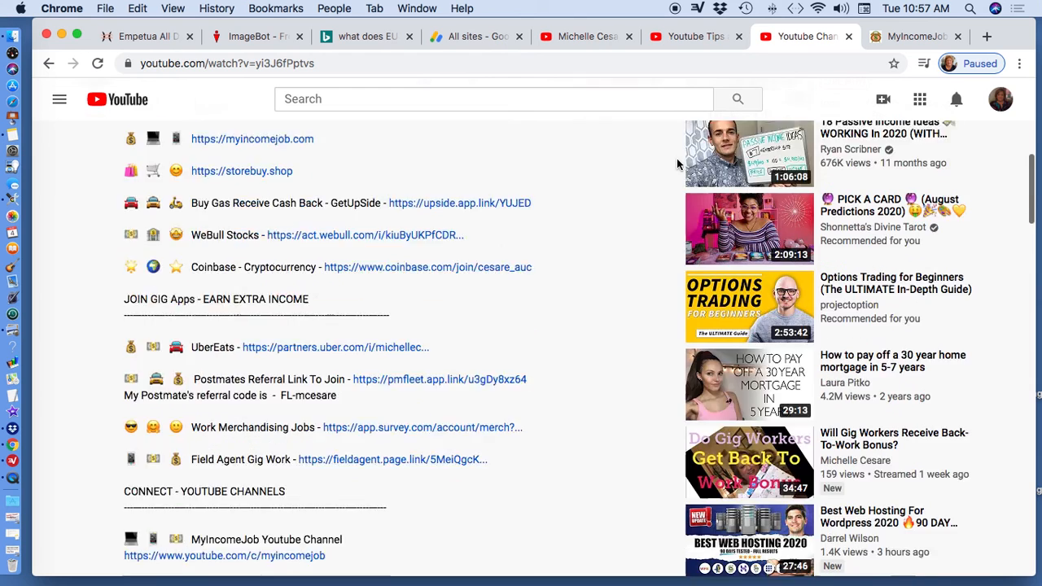
pyautogui.scroll(-3)
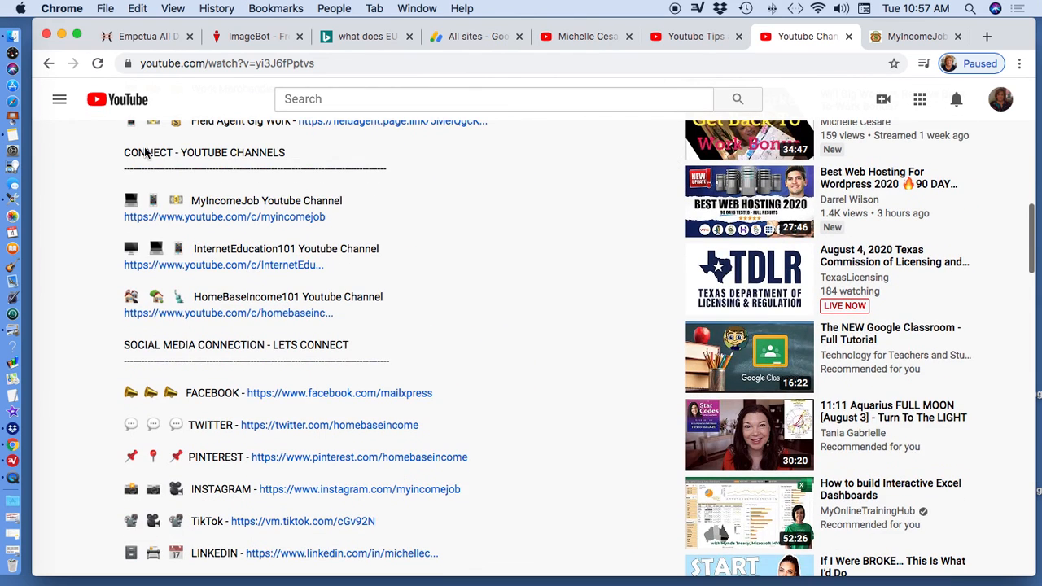
pyautogui.doubleClick(148, 152)
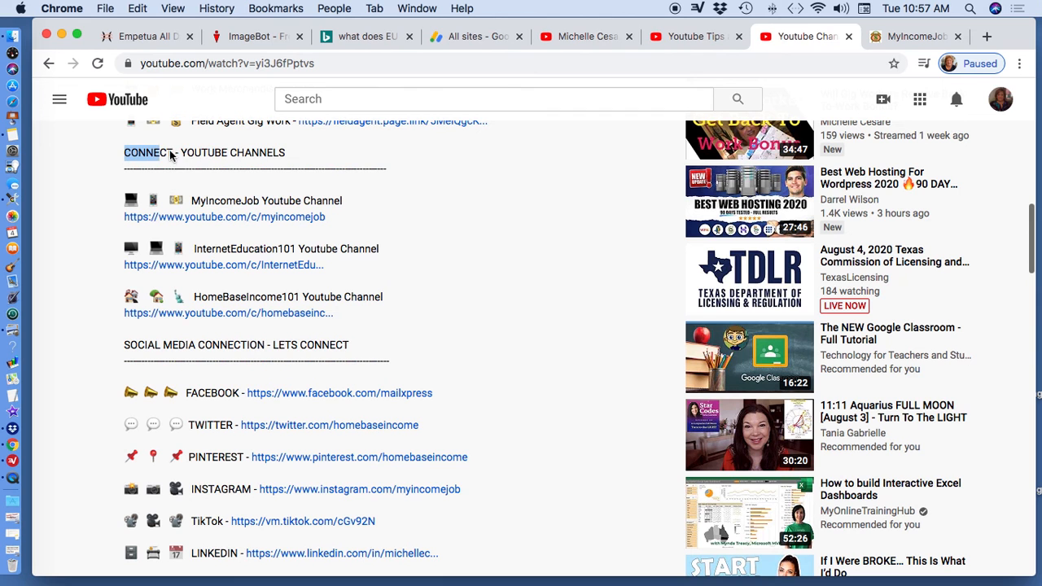